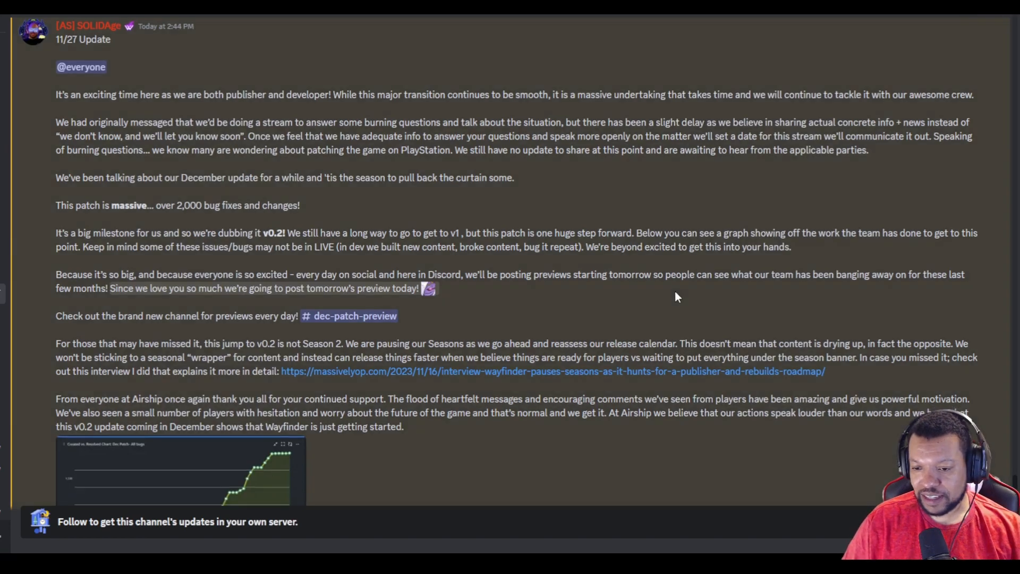
# Scroll through the 11/27 Update post to its closing paragraph and bug-fix progress chart
pyautogui.scroll(-3)
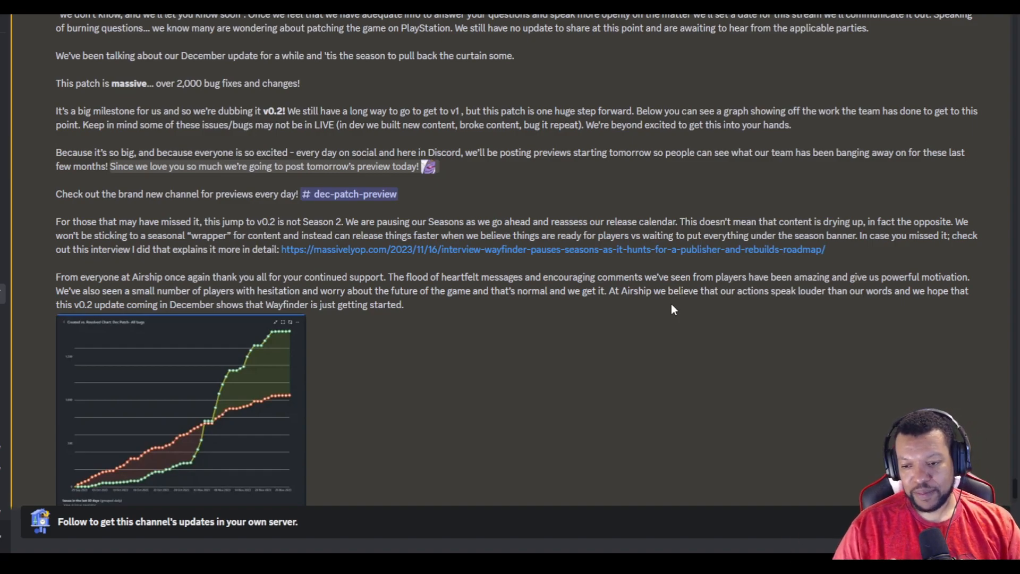
pyautogui.scroll(-3)
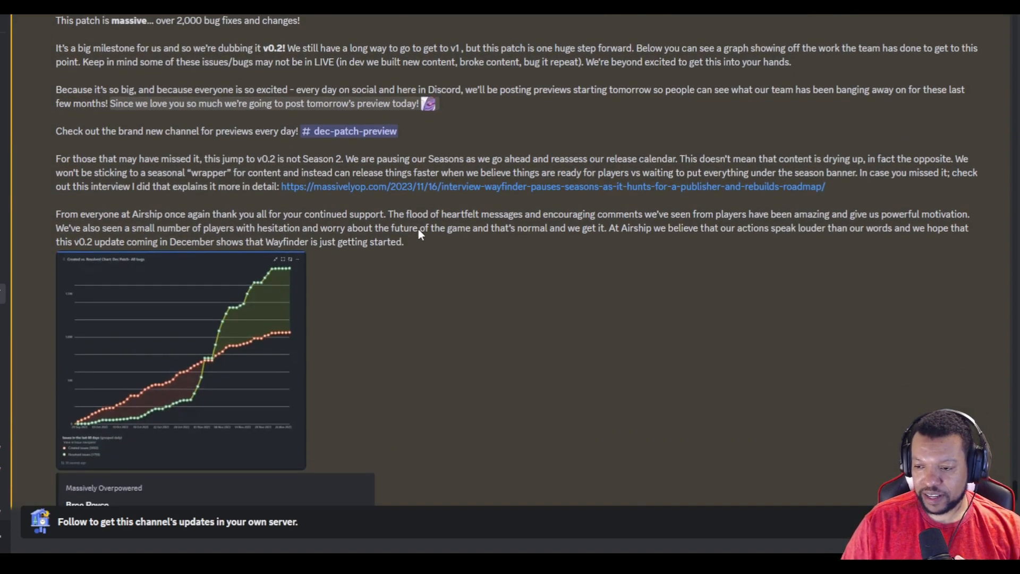
# Follow the #dec-patch-preview link in the 11/27 announcement to that channel
pyautogui.click(180, 358)
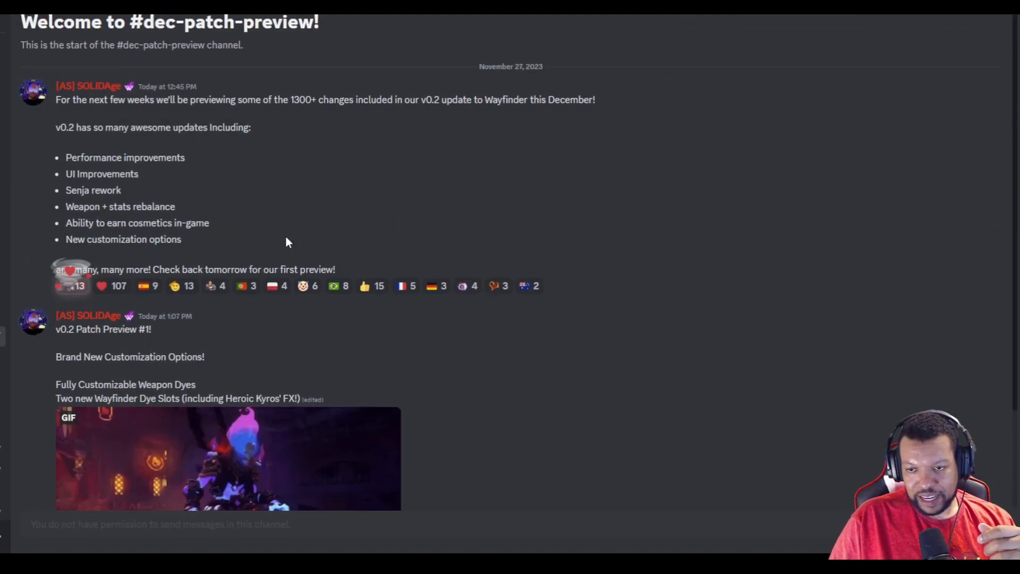
# Scroll to v0.2 Patch Preview #1 and open the linked Wayfinder post on X
pyautogui.scroll(-3)
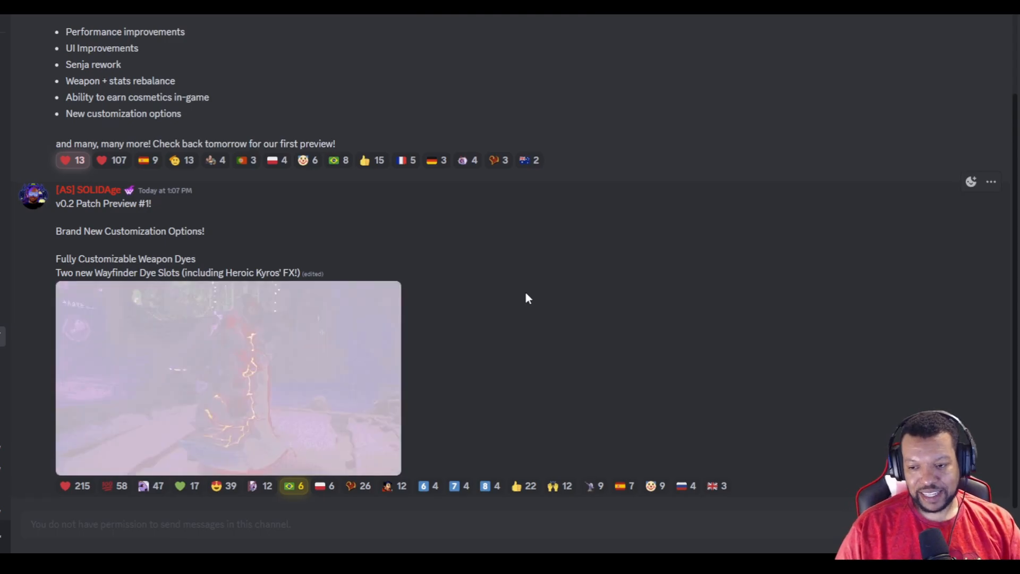
pyautogui.click(228, 377)
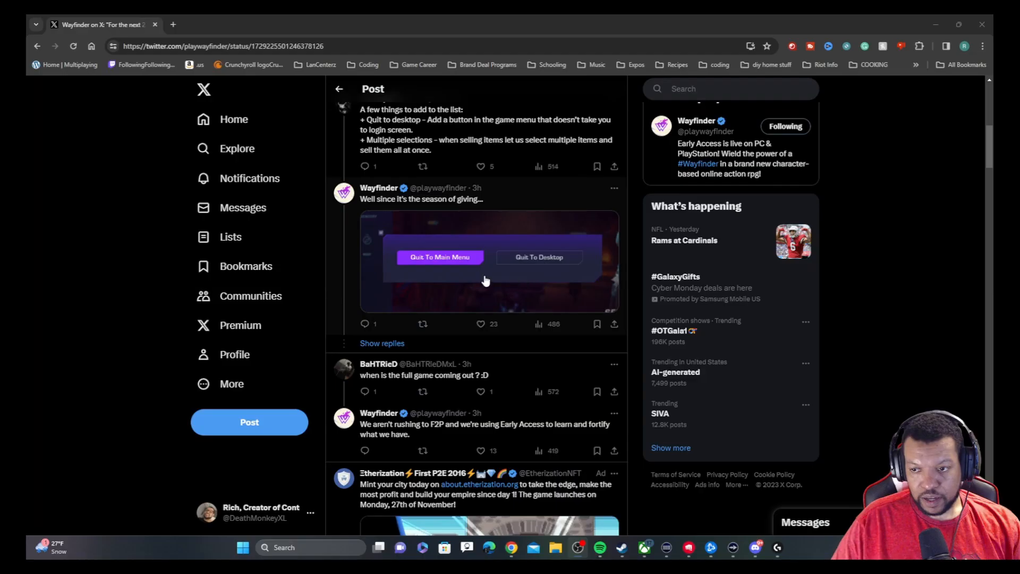
pyautogui.moveTo(506, 132)
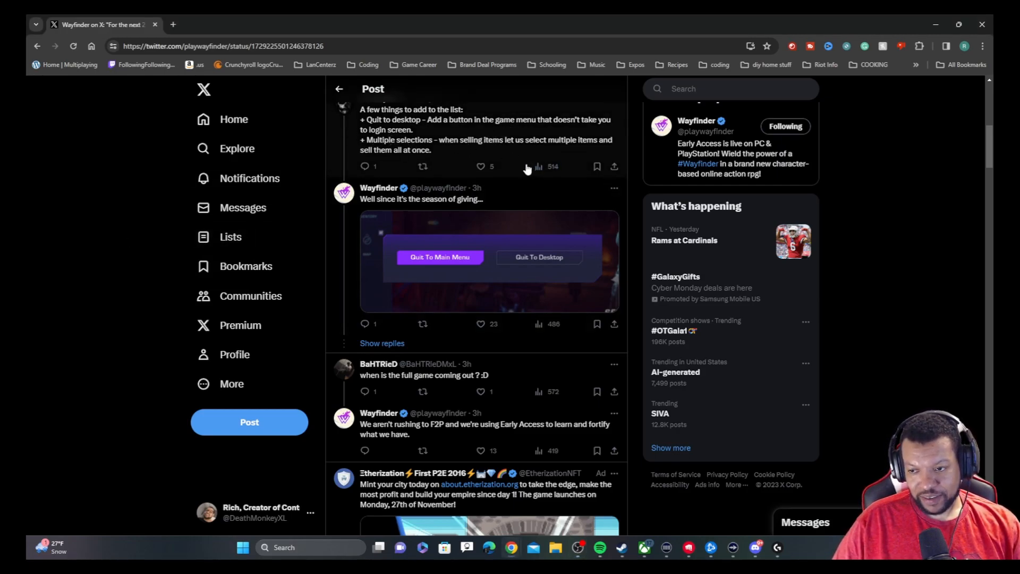
# Enlarge the season-of-giving image showing Quit To Main Menu and Quit To Desktop
pyautogui.click(487, 260)
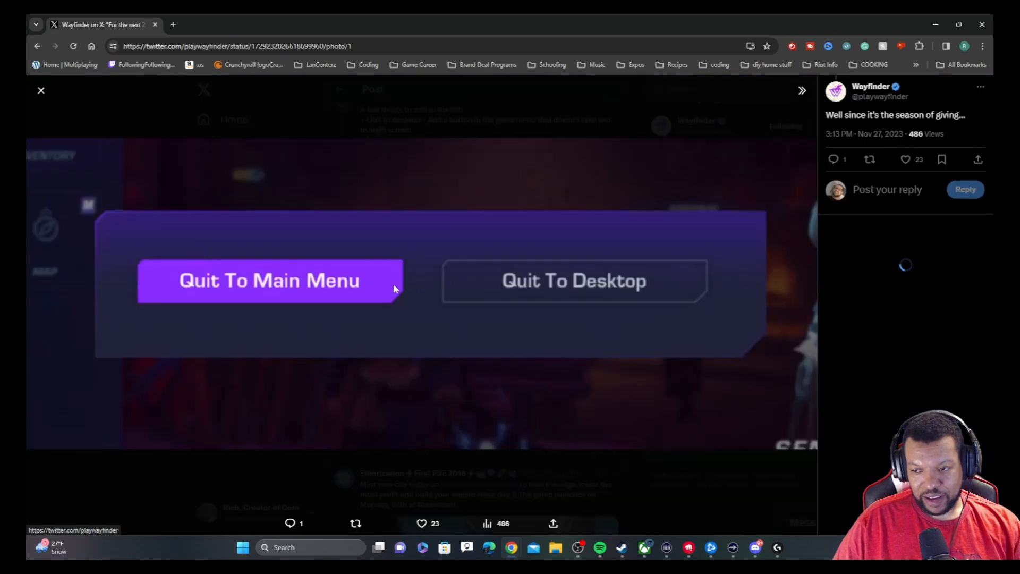